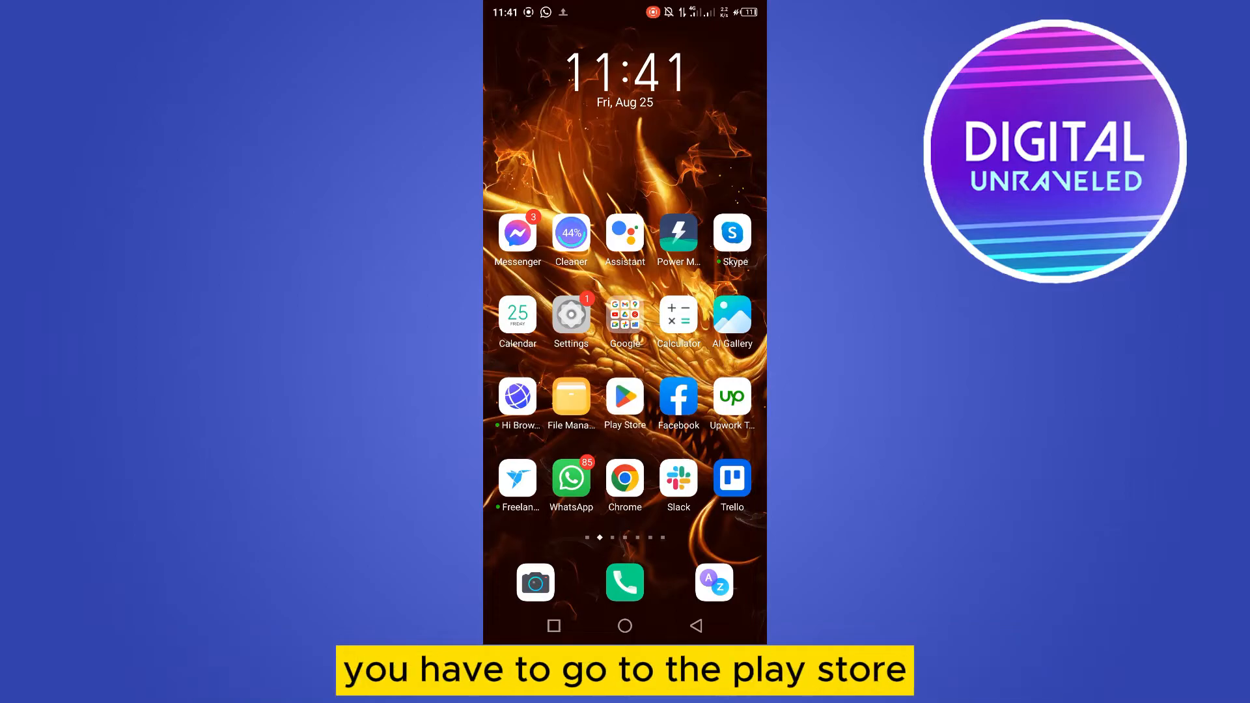
Step: Search the Play Store for 'discord' and start updating the Discord app
left_click(624, 396)
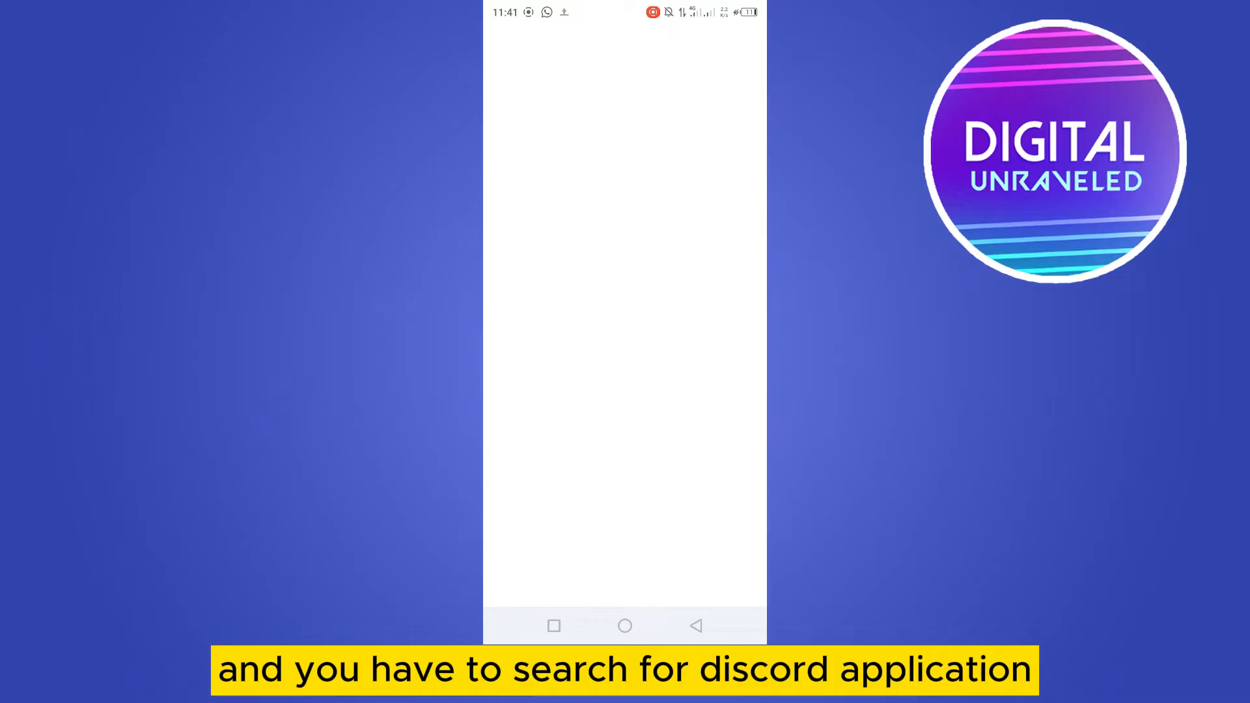
type("d")
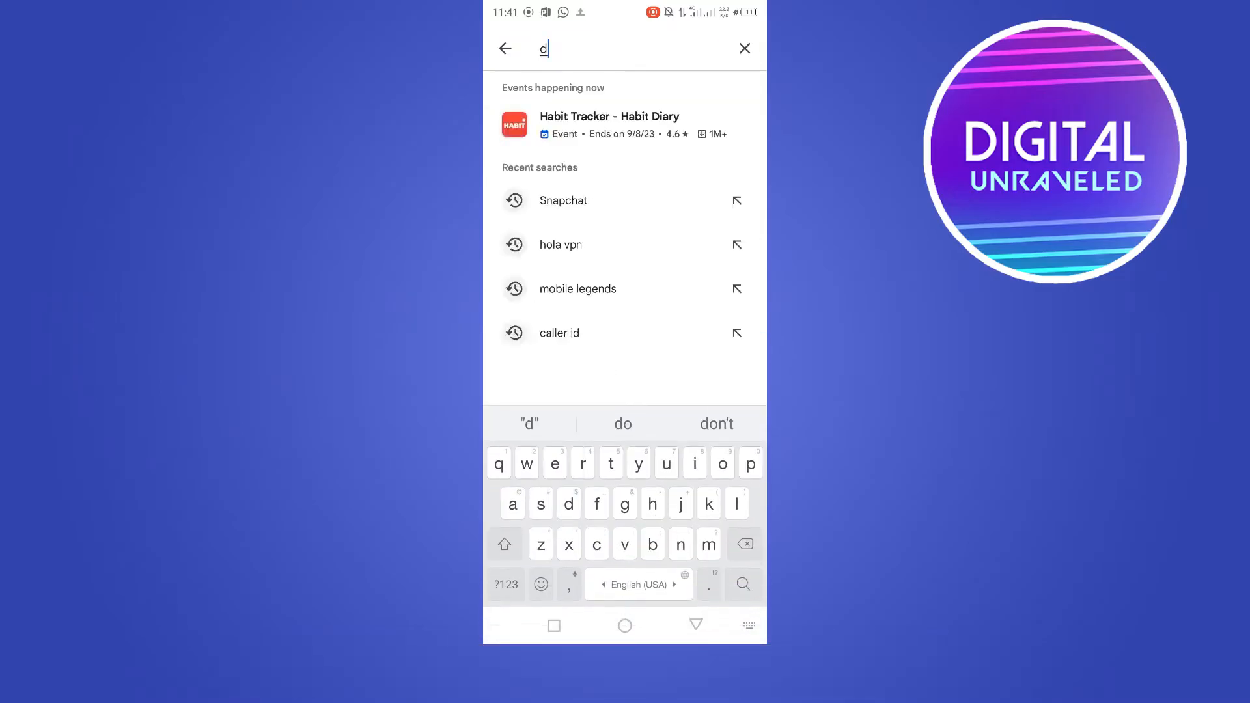
type("discord")
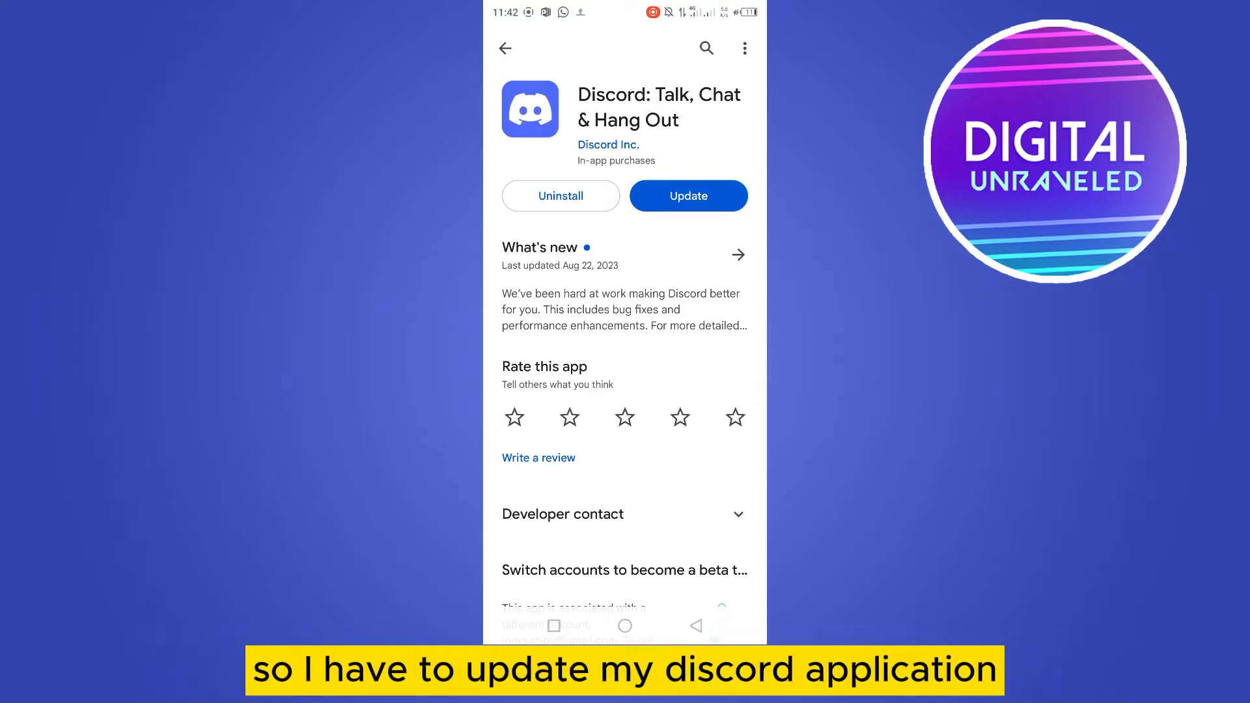
left_click(625, 626)
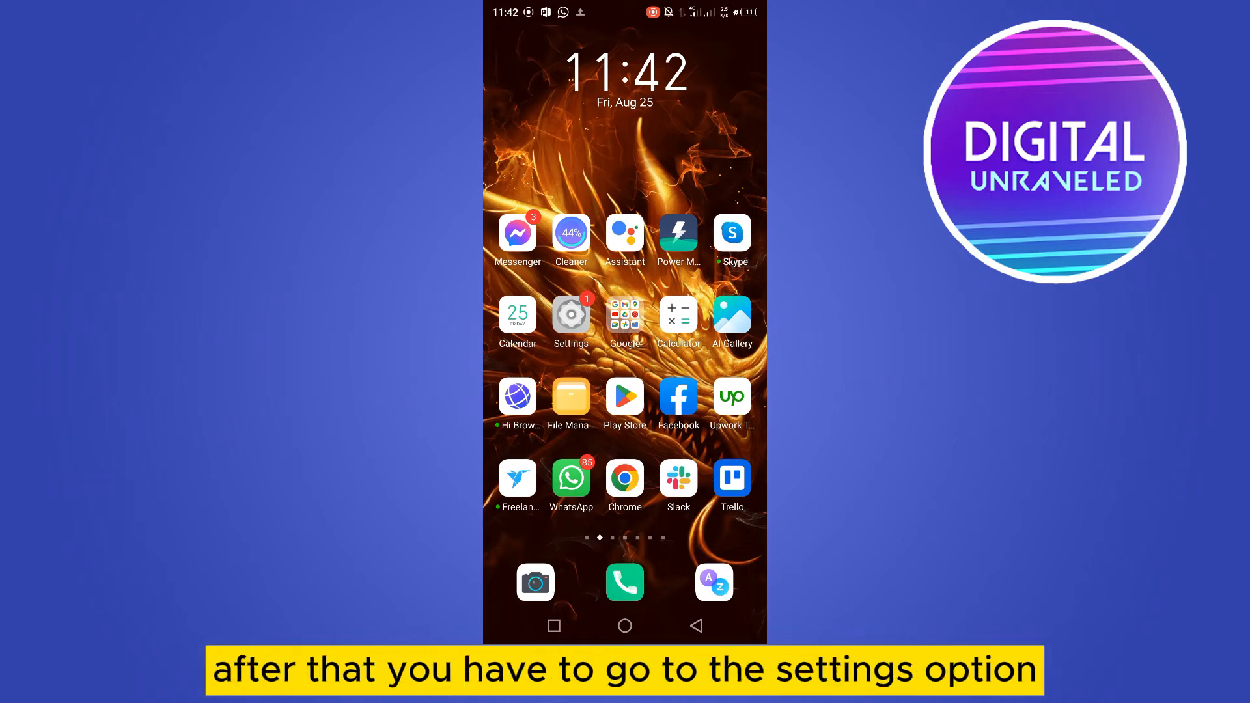
Step: Open Settings and go through App management to the App settings list
left_click(571, 314)
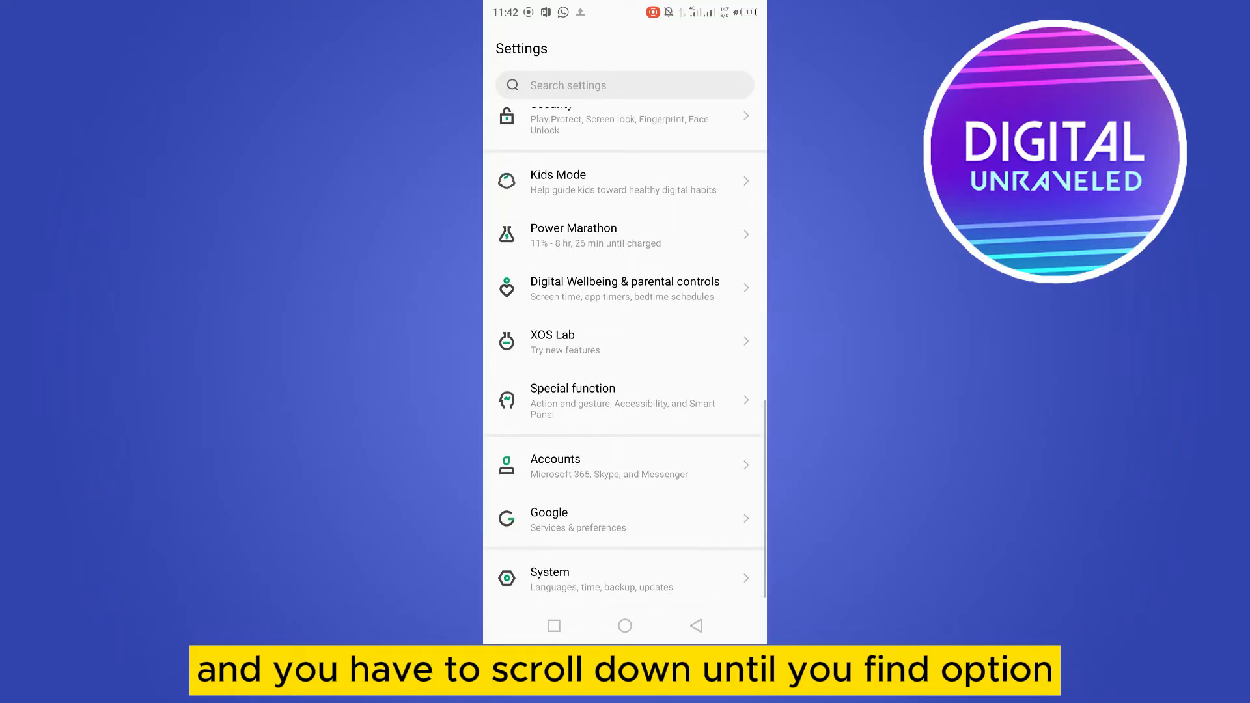
scroll("up", 3)
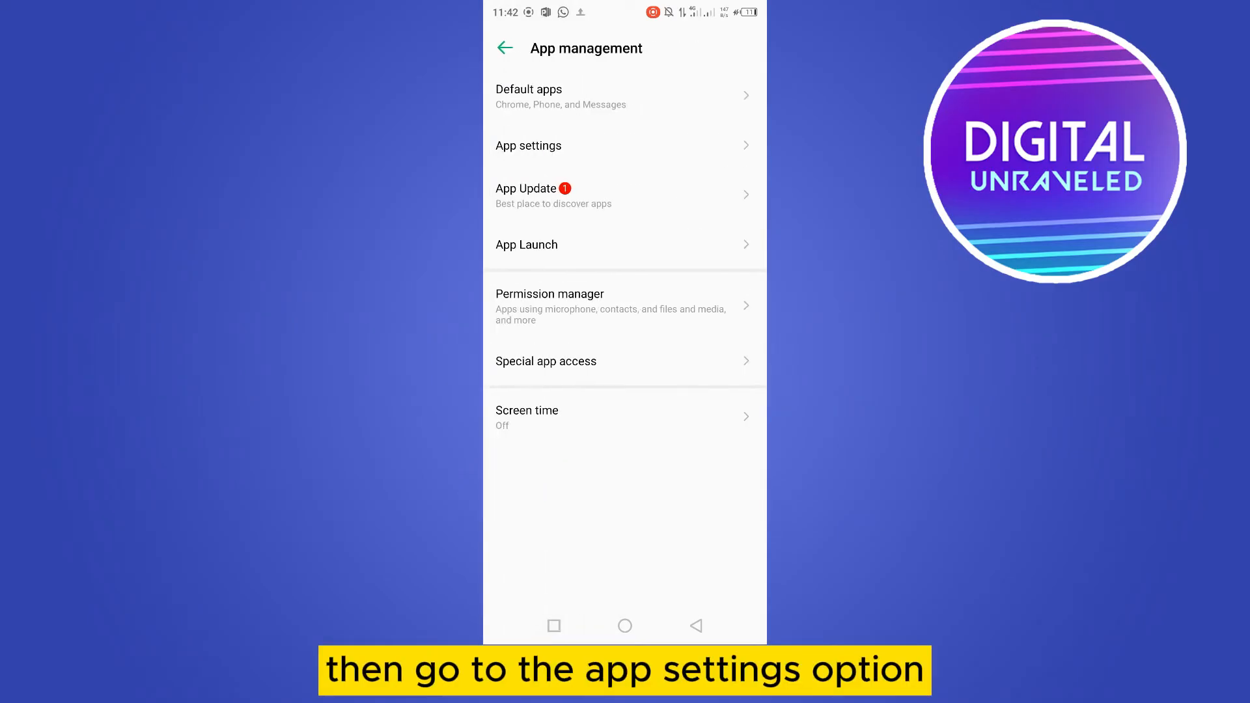
left_click(529, 146)
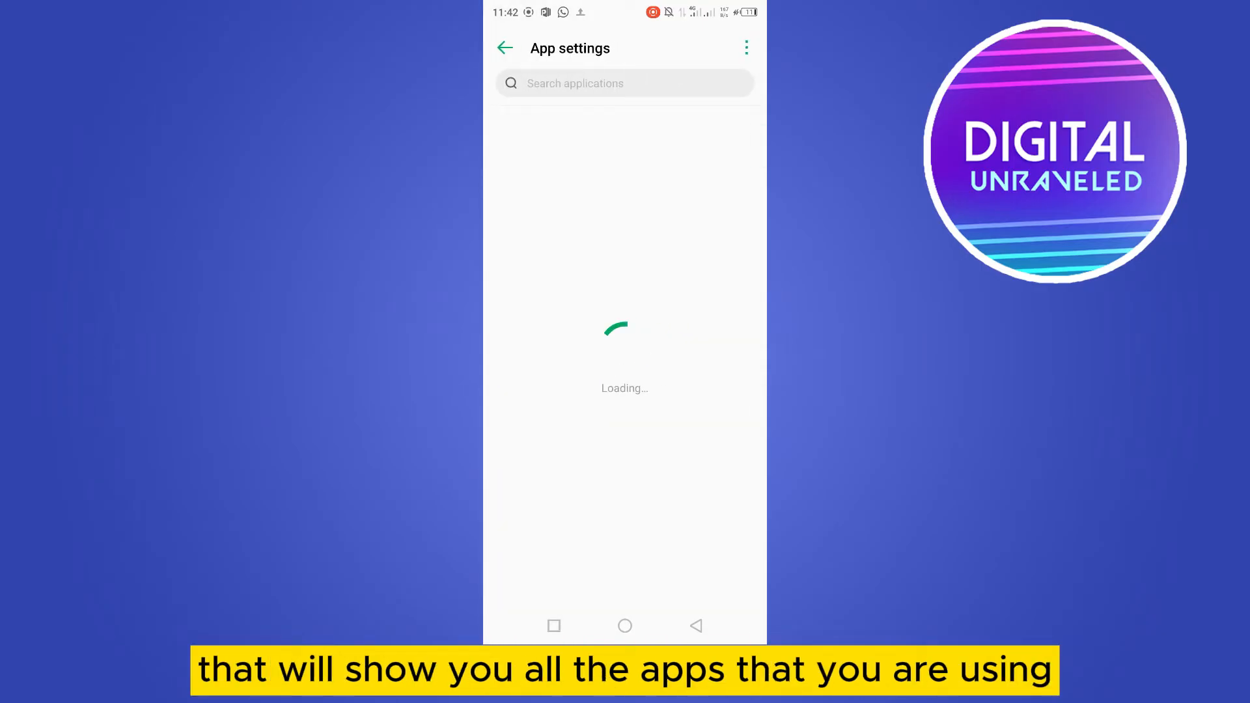
Step: Search the app list for 'di' and open Discord's Storage & cache page
left_click(625, 82)
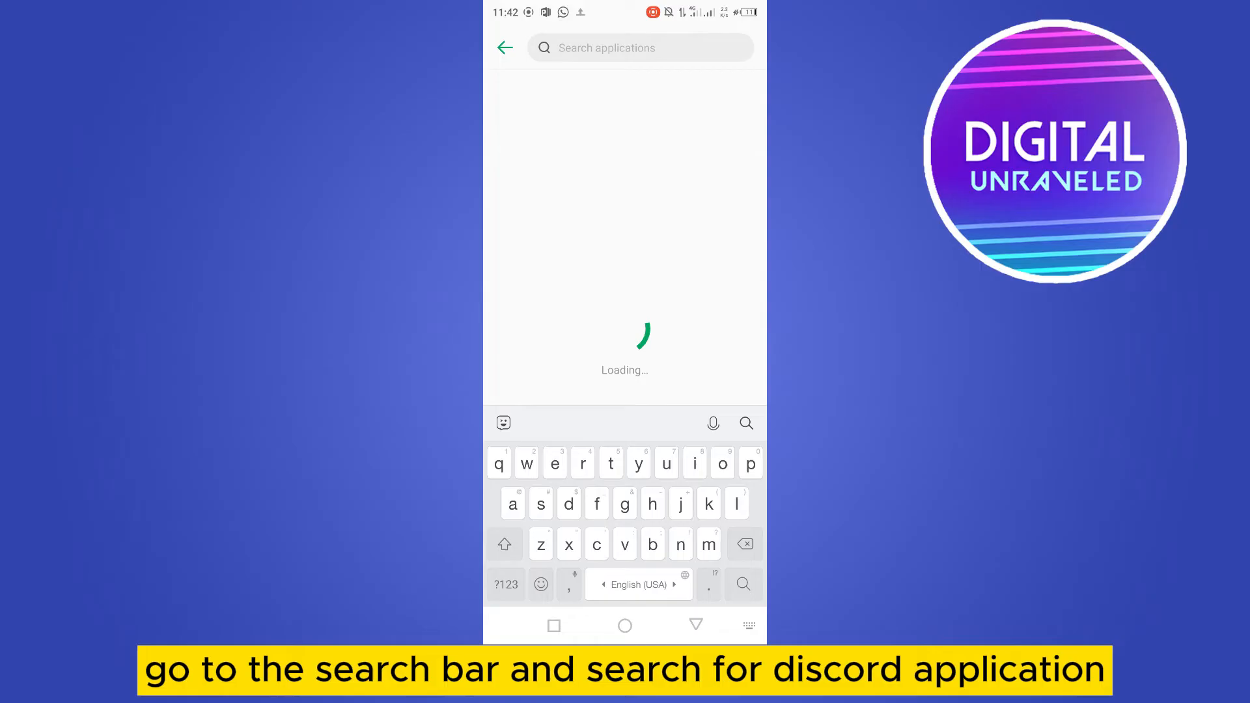
type("di")
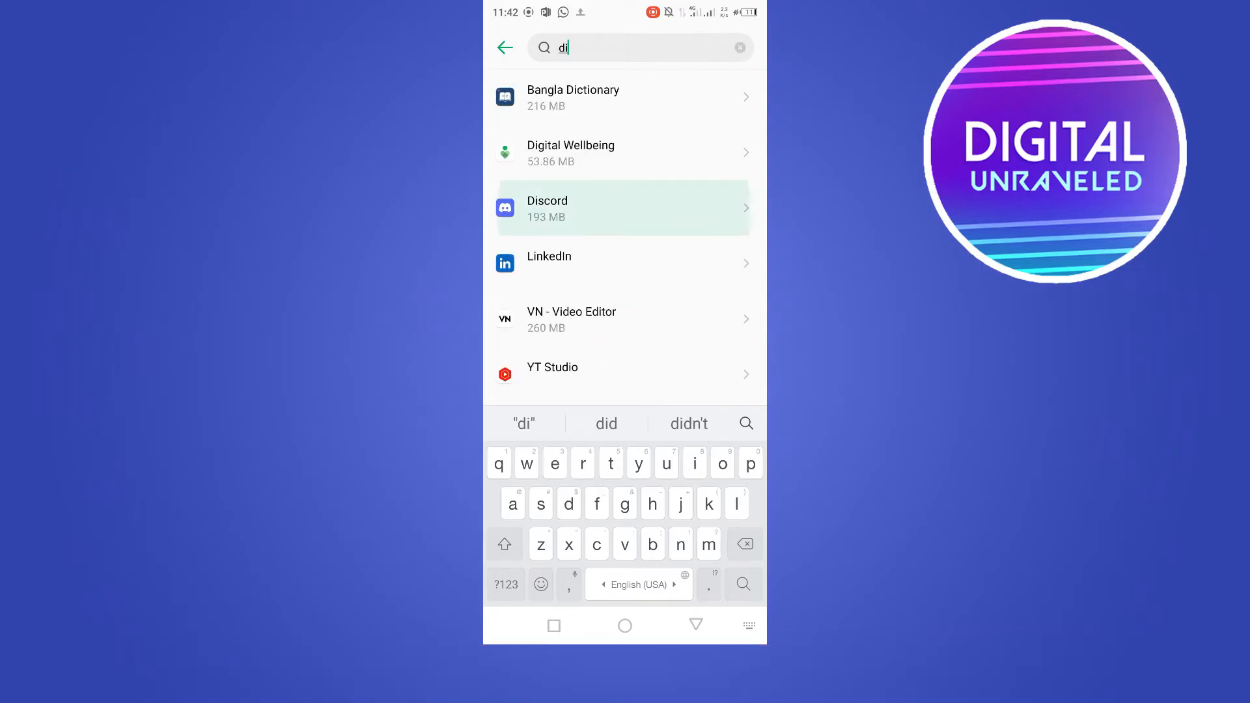
left_click(622, 208)
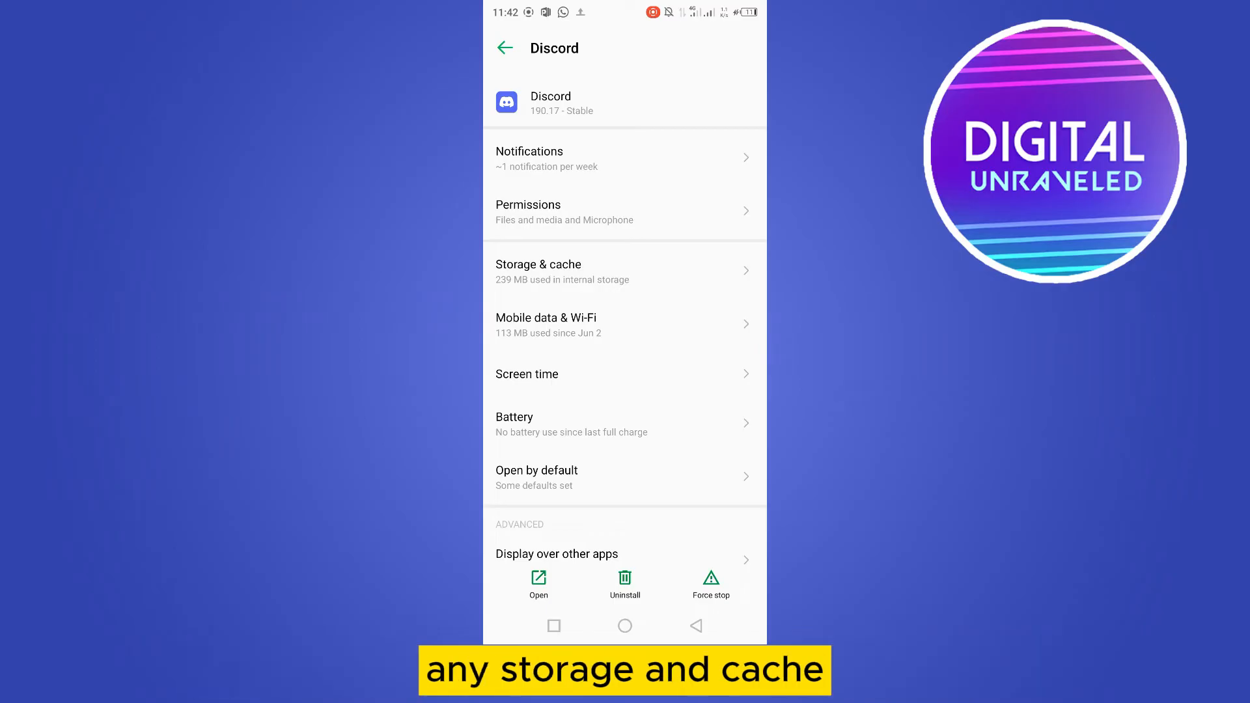
left_click(625, 271)
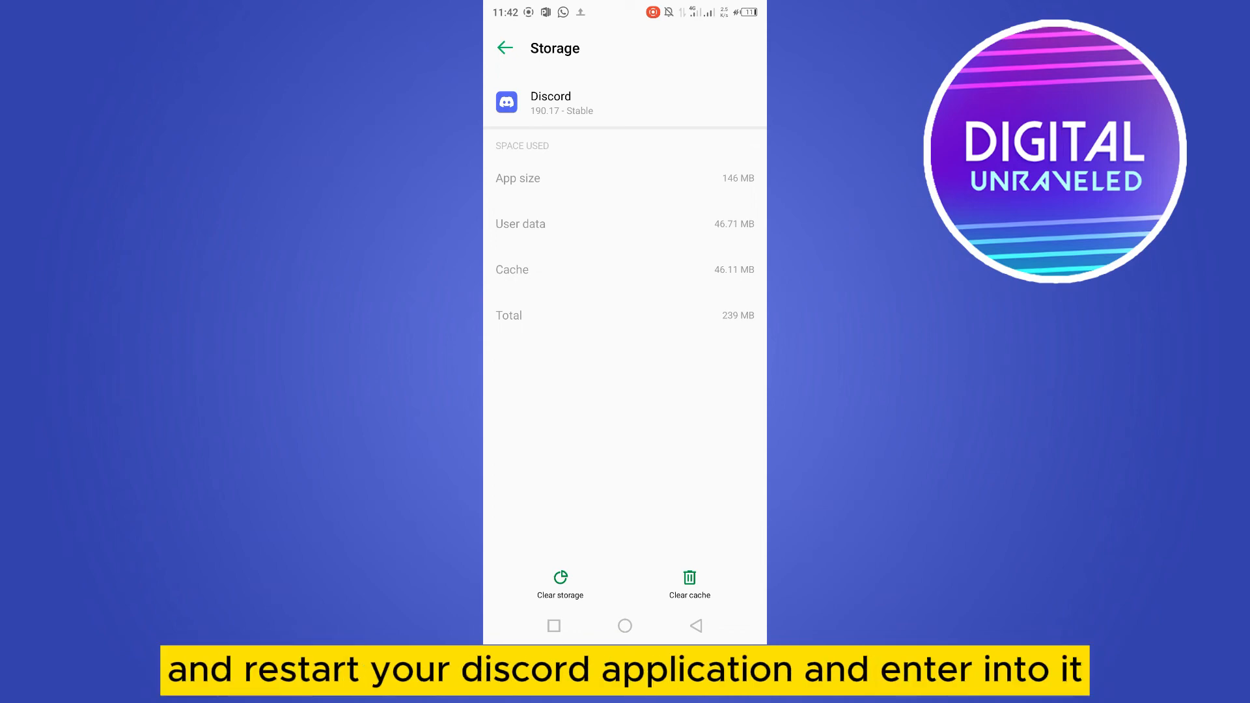
Step: Go to the home screen from Discord's storage page, leaving the cache uncleared
left_click(624, 626)
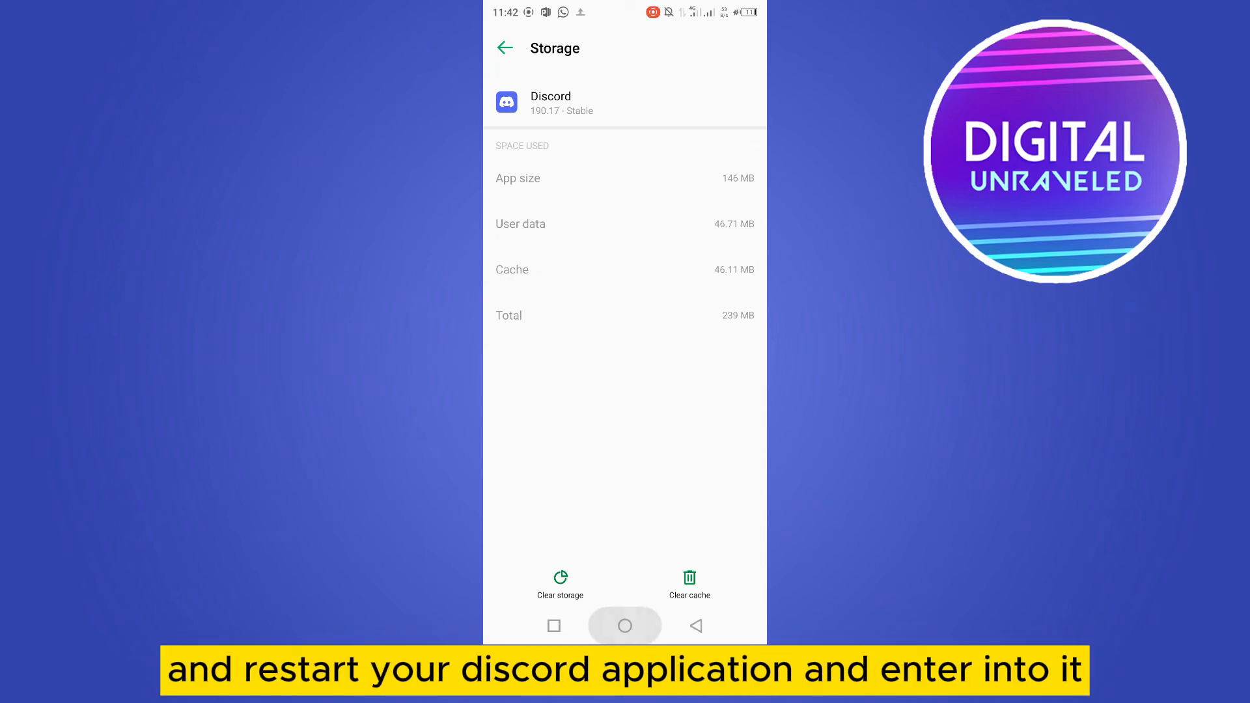